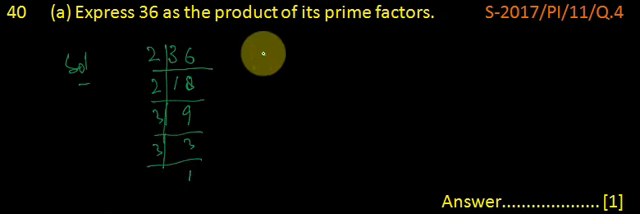
Write 36 = 2×2×3×3 = 2²×3² beside the division ladder
type("36 = 2x2x3x3")
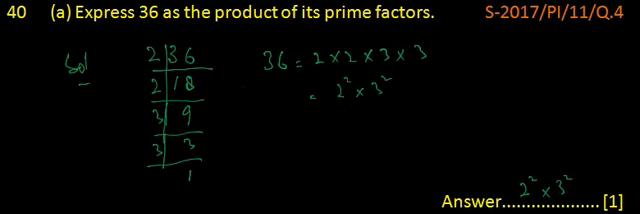
Move down to part (b) and list the small primes 2, 3, 5, 7 below it
scroll("down", 3)
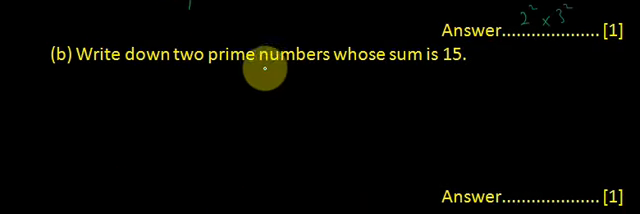
mouse_move(456, 78)
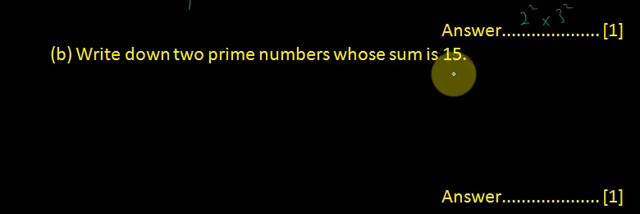
mouse_move(92, 88)
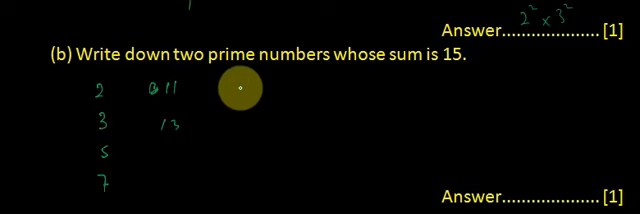
mouse_move(110, 92)
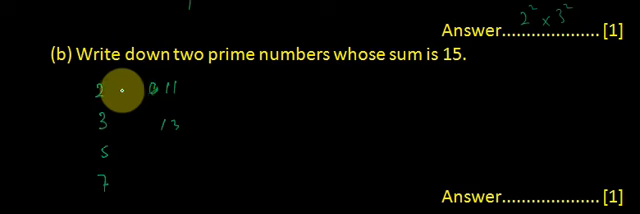
Pair the primes with 11 and 13 and write the answer 2 + 13 beside the list
left_click(116, 94)
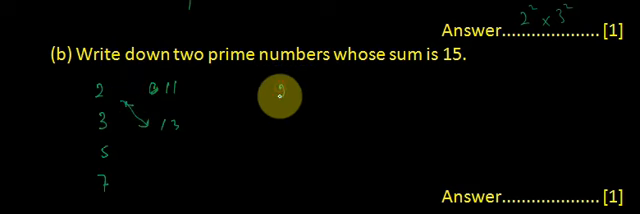
type("2 + 13")
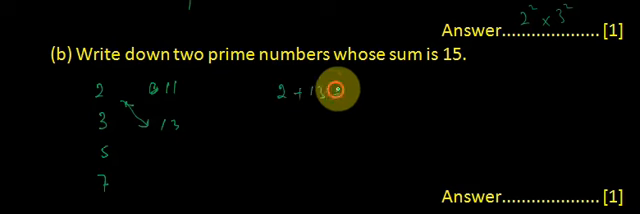